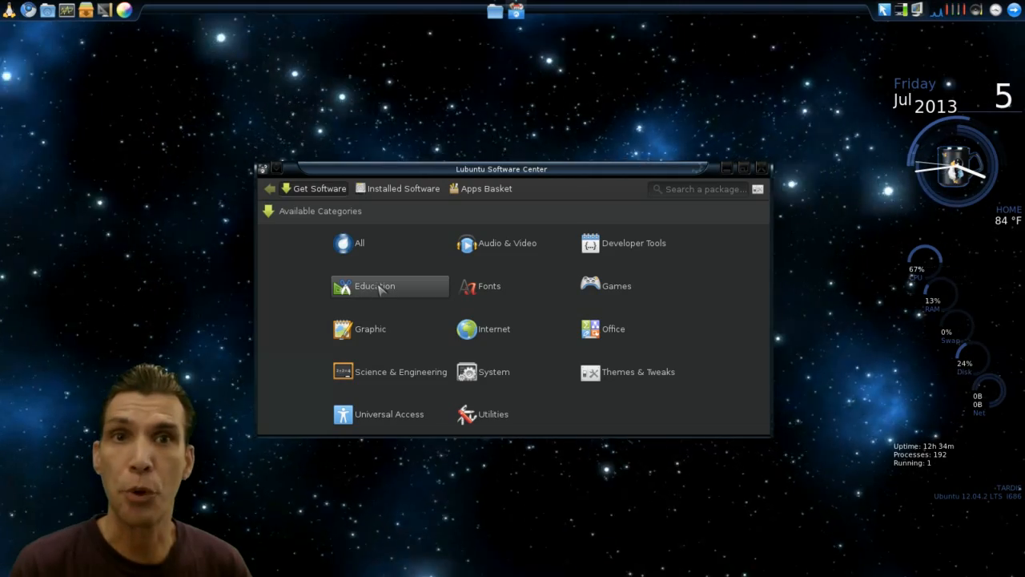
pyautogui.moveTo(400, 201)
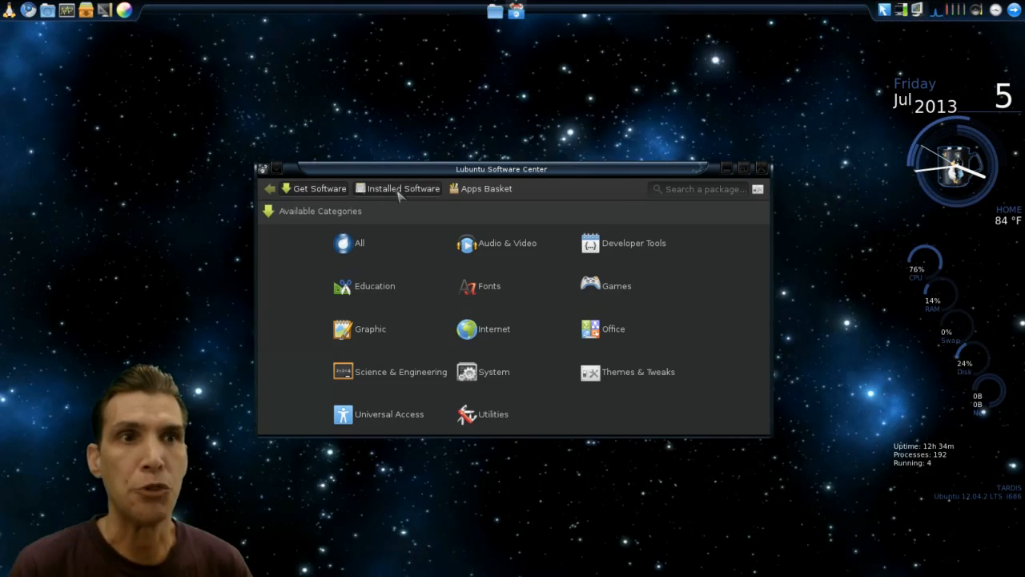
# Tour the Installed, Apps Basket and Get Software views of the software center.
pyautogui.click(404, 188)
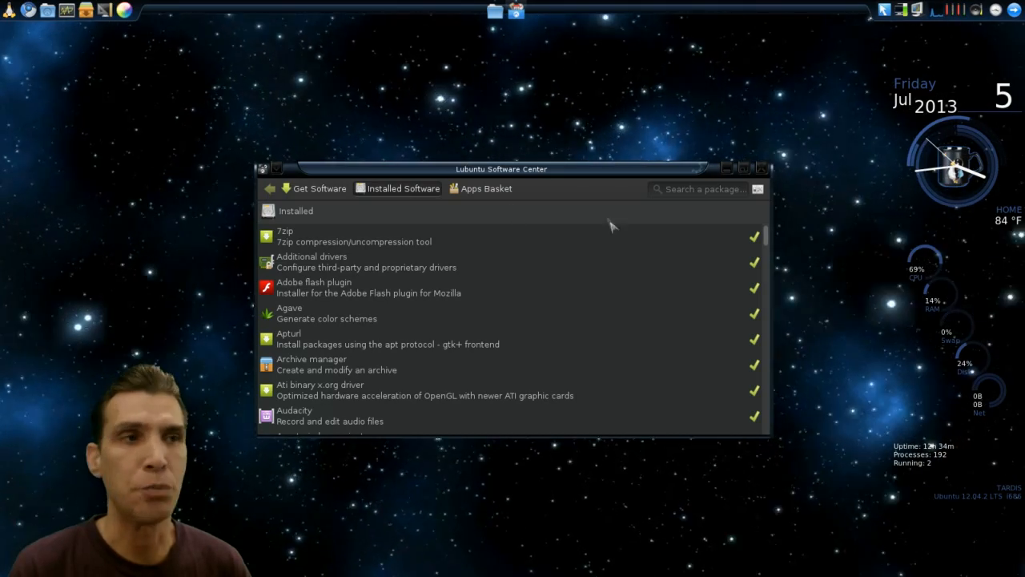
pyautogui.moveTo(509, 205)
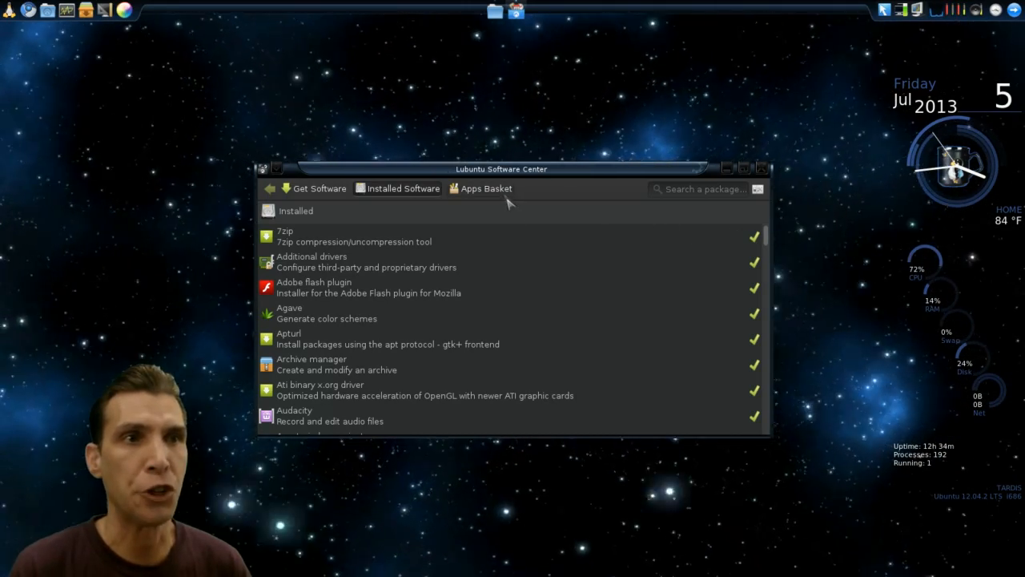
pyautogui.click(481, 189)
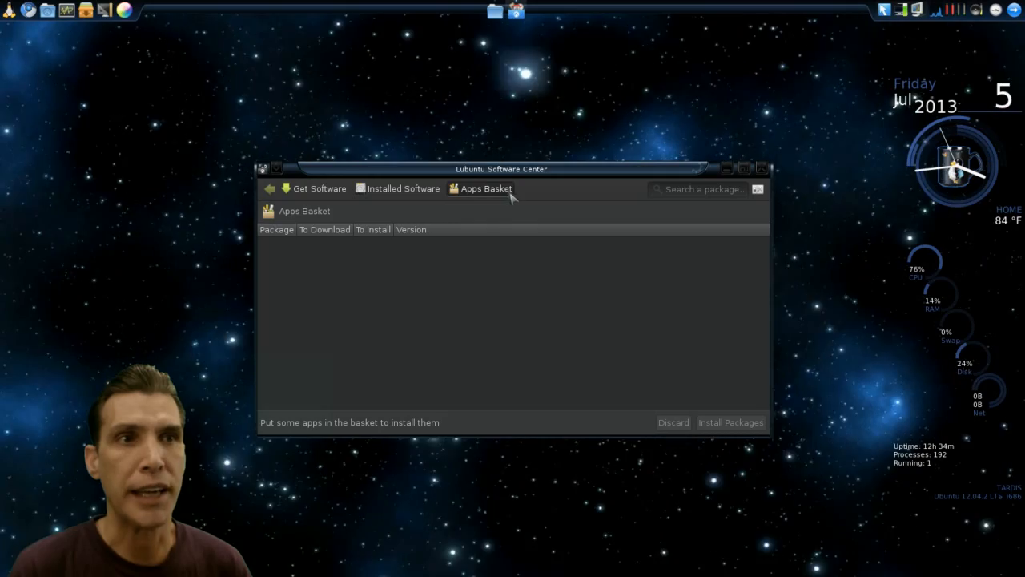
pyautogui.click(318, 188)
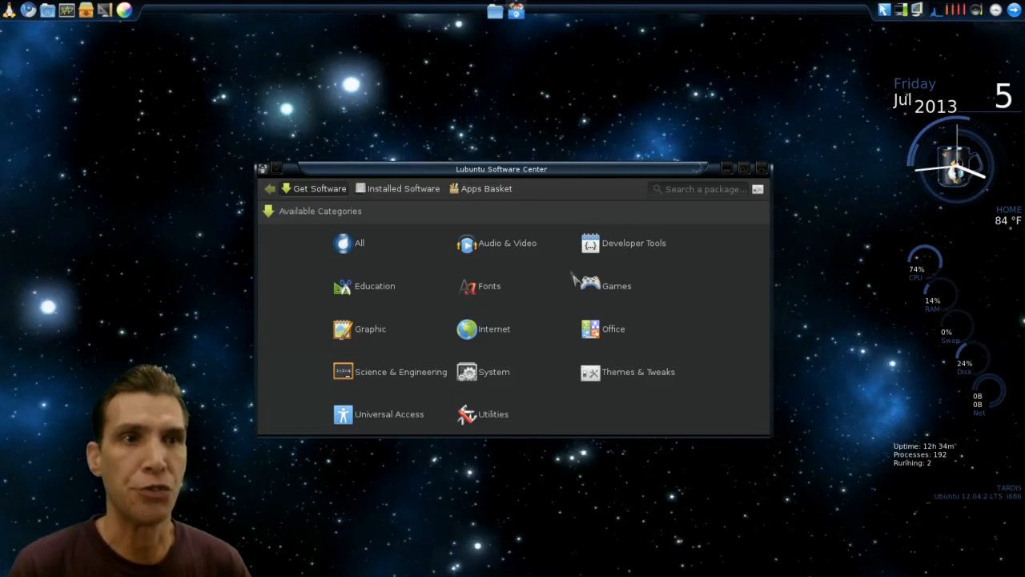
pyautogui.moveTo(624, 286)
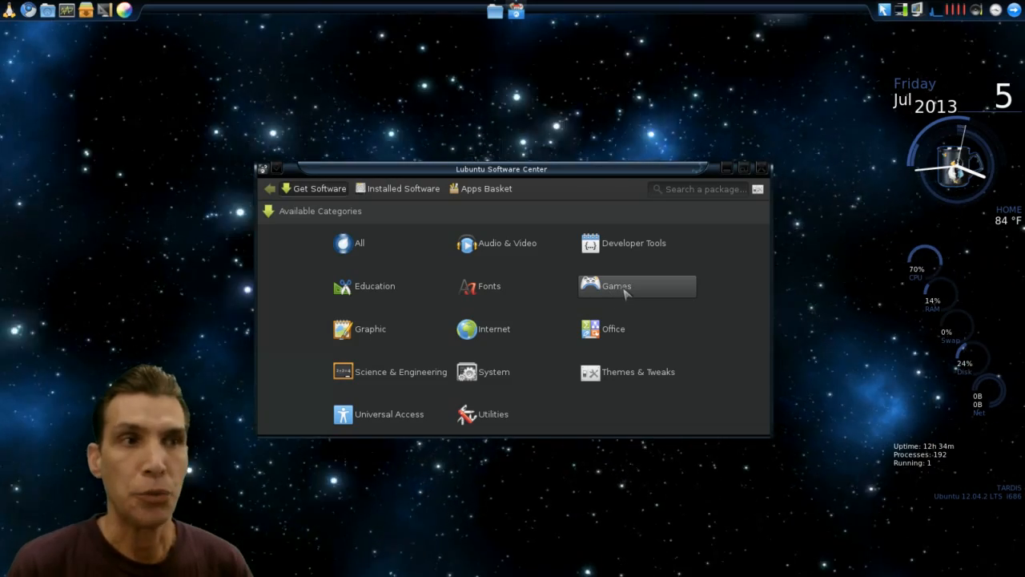
# View the 0 A.D. game's details and reviews in Games, then show the empty apps basket.
pyautogui.click(615, 285)
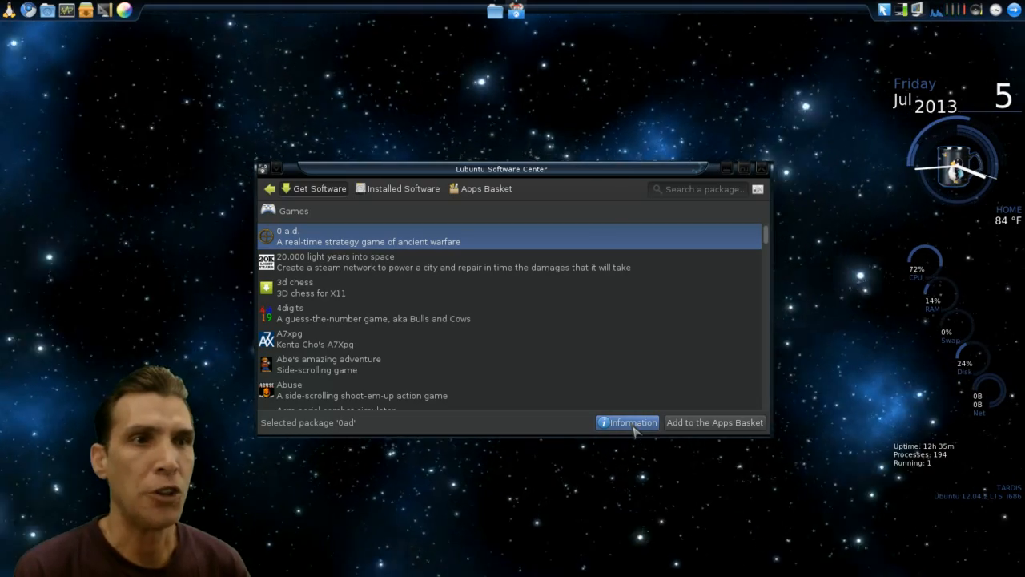
pyautogui.click(628, 422)
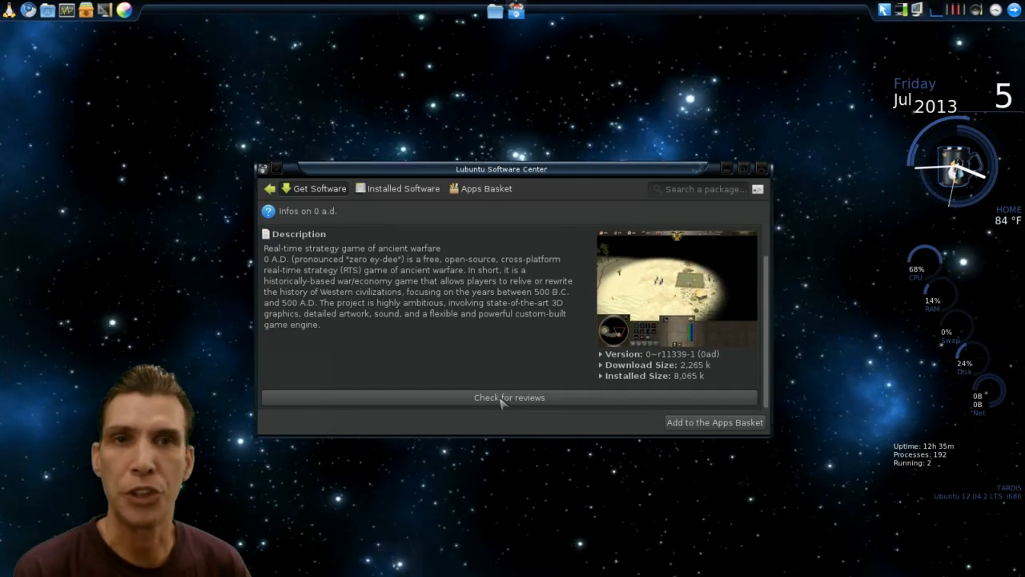
pyautogui.click(509, 397)
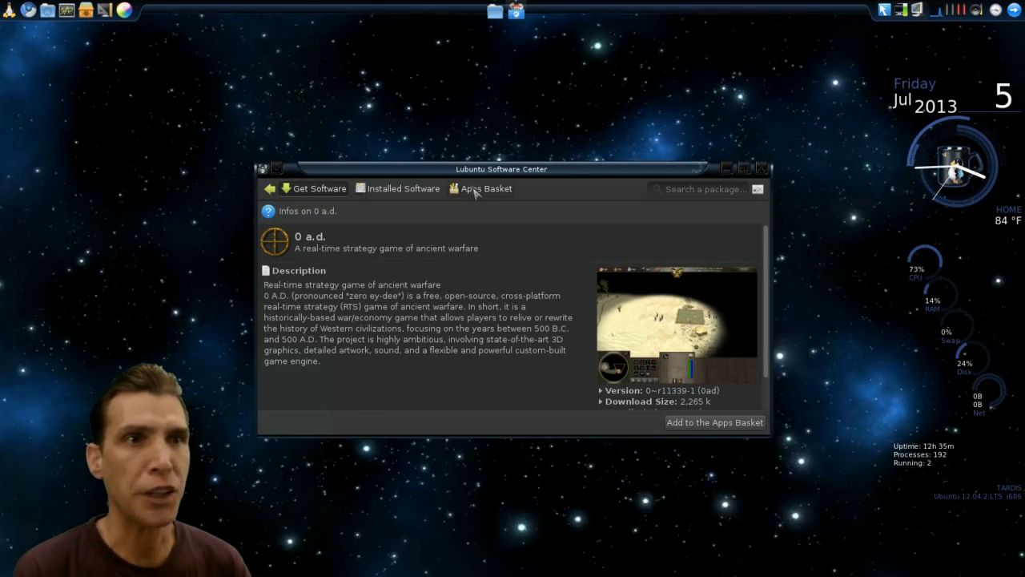
pyautogui.click(487, 189)
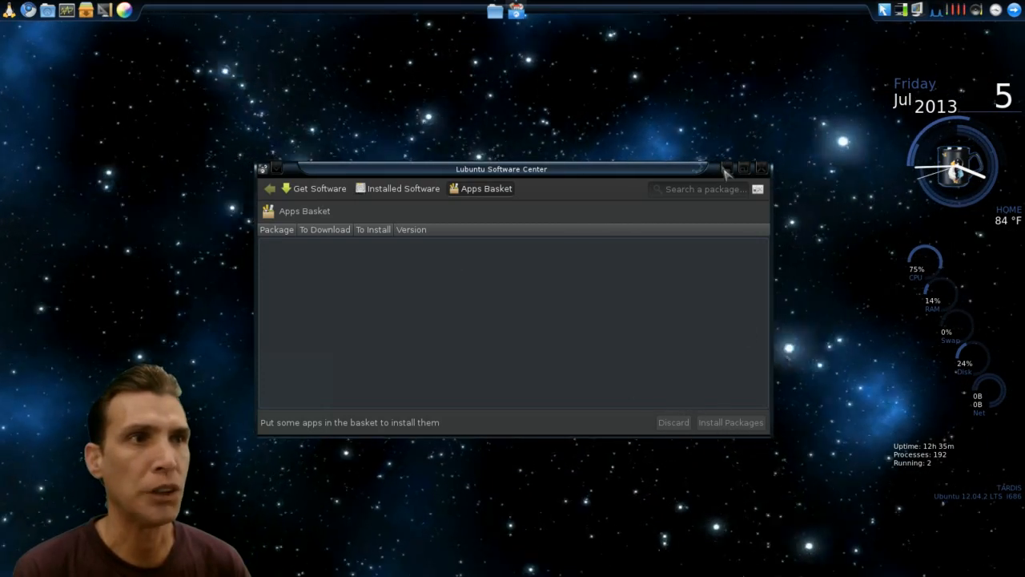
pyautogui.click(761, 168)
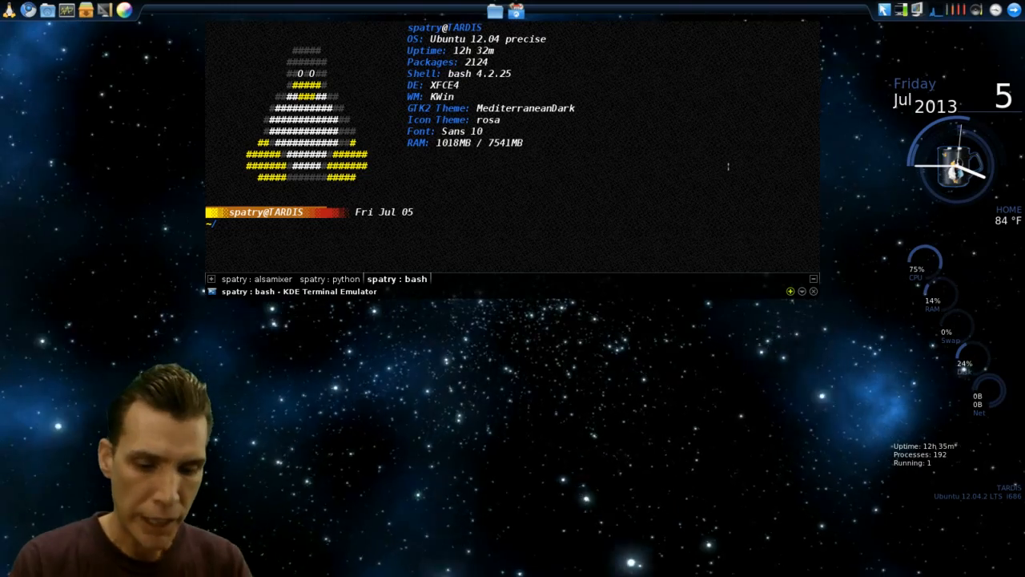
# Run 'sudo apt-get install lubuntu-software-center' in the terminal.
pyautogui.write('sudo apt')
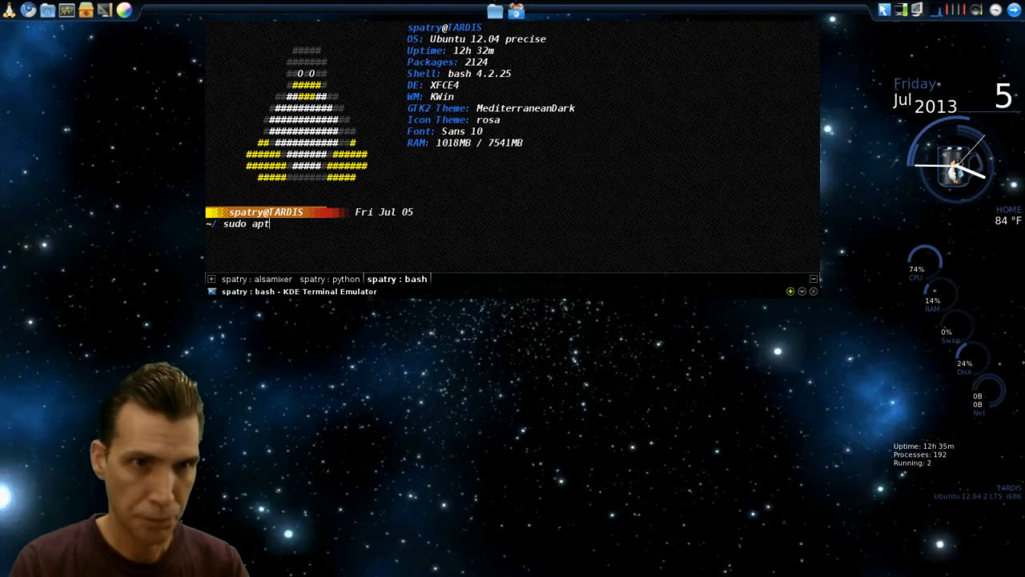
pyautogui.write('-get')
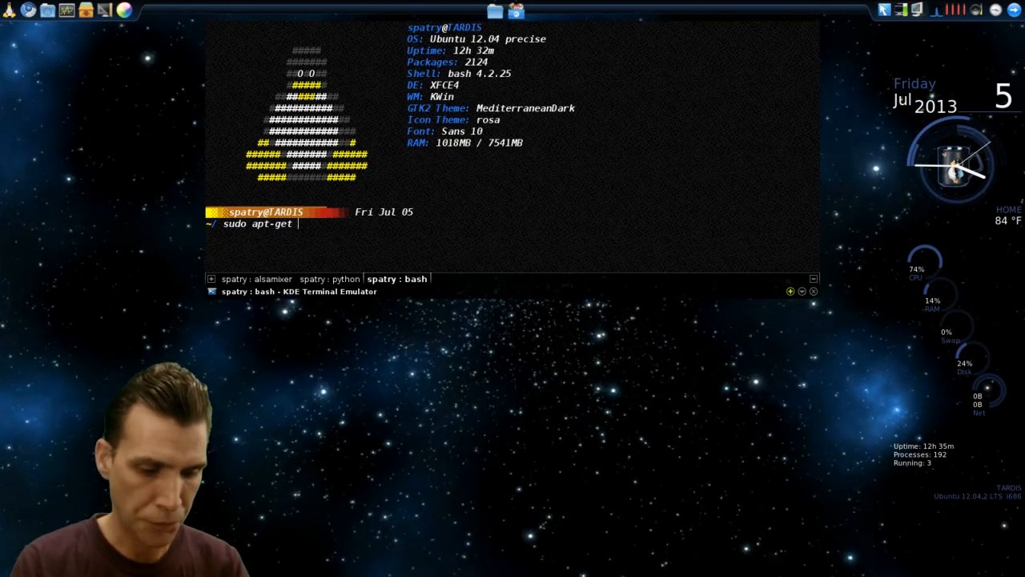
pyautogui.write('install')
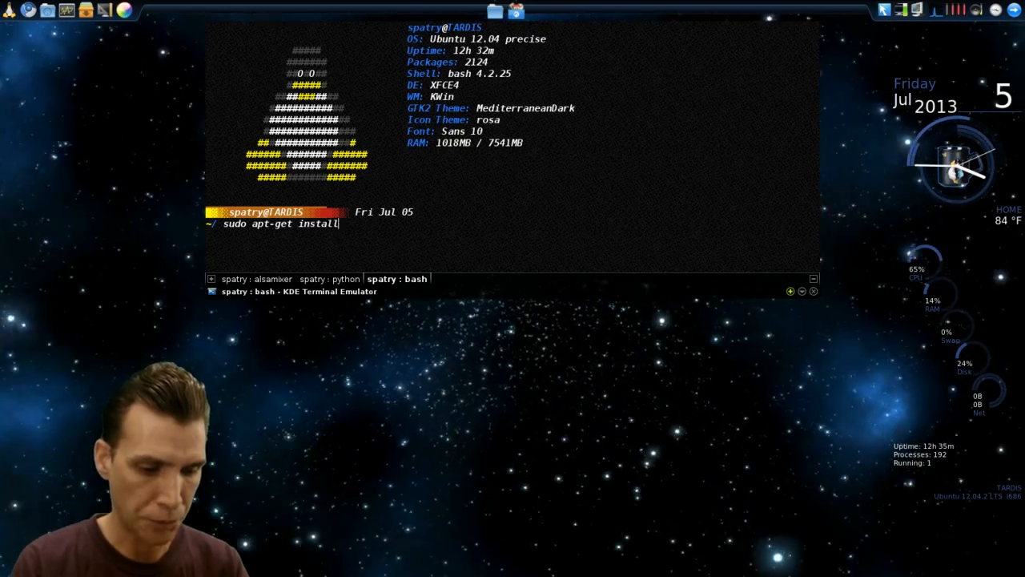
pyautogui.write('l')
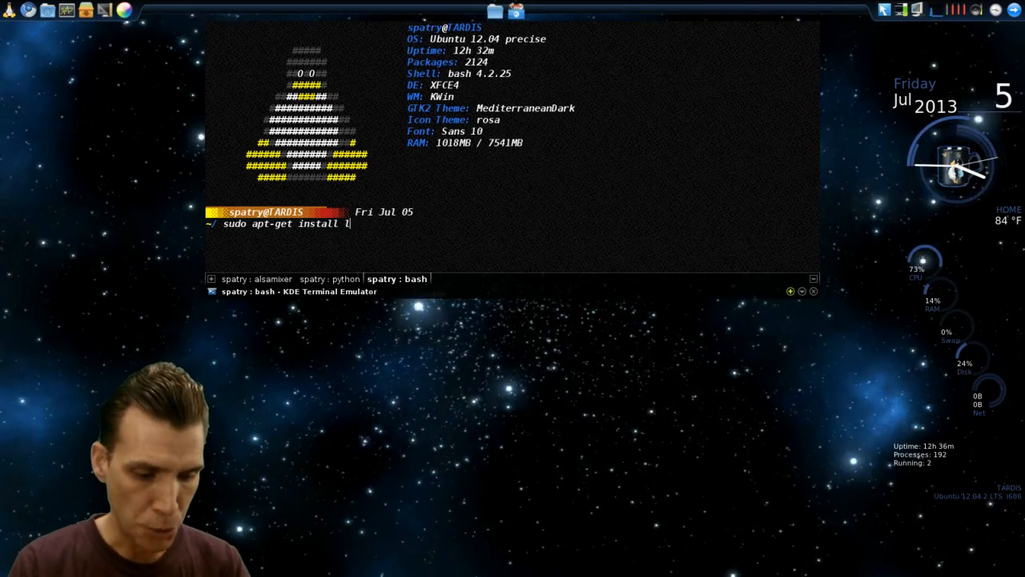
pyautogui.write('ubuntu-')
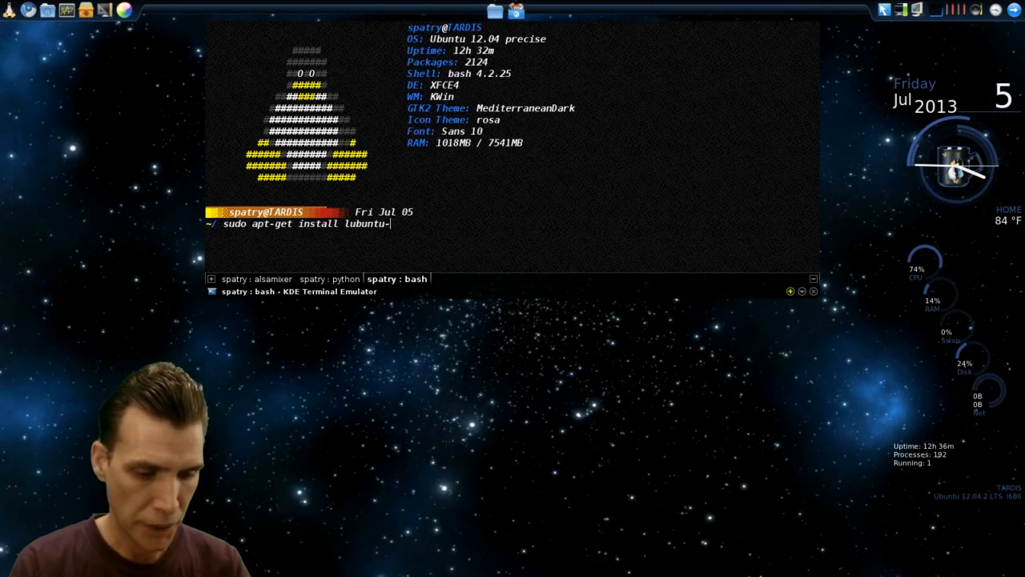
pyautogui.write('software-ce')
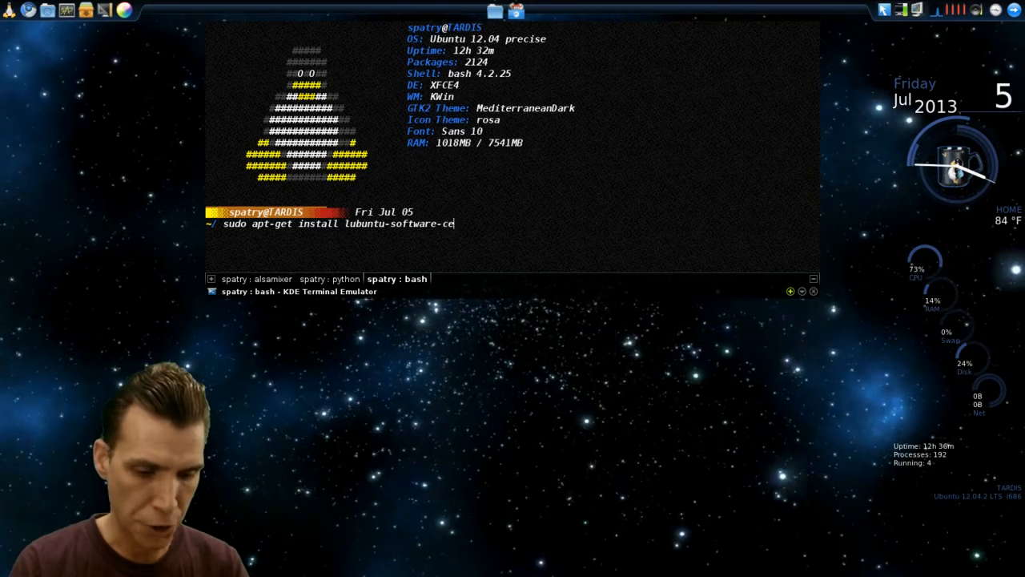
pyautogui.write('nter')
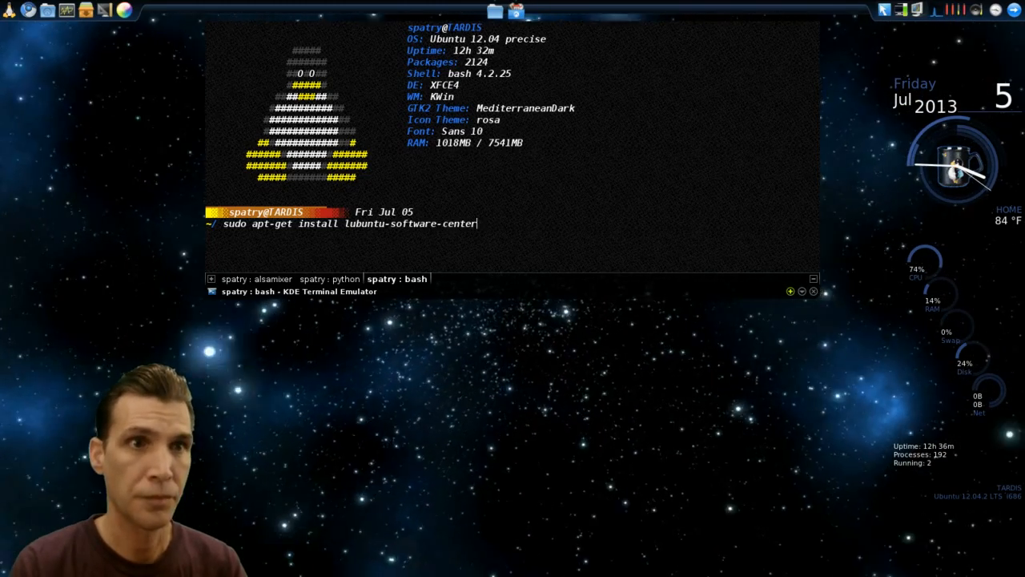
pyautogui.press('Return')
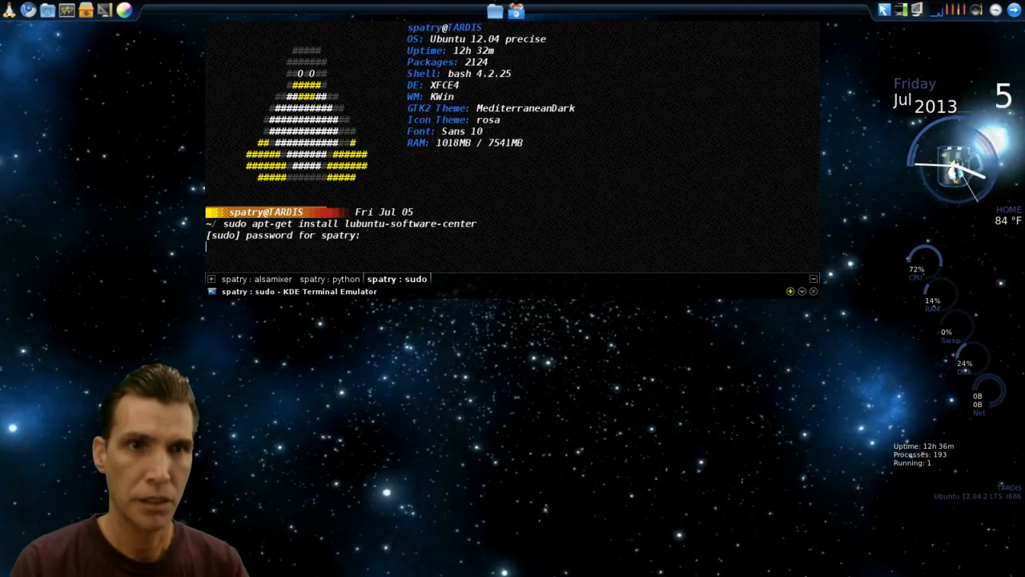
pyautogui.press('Return')
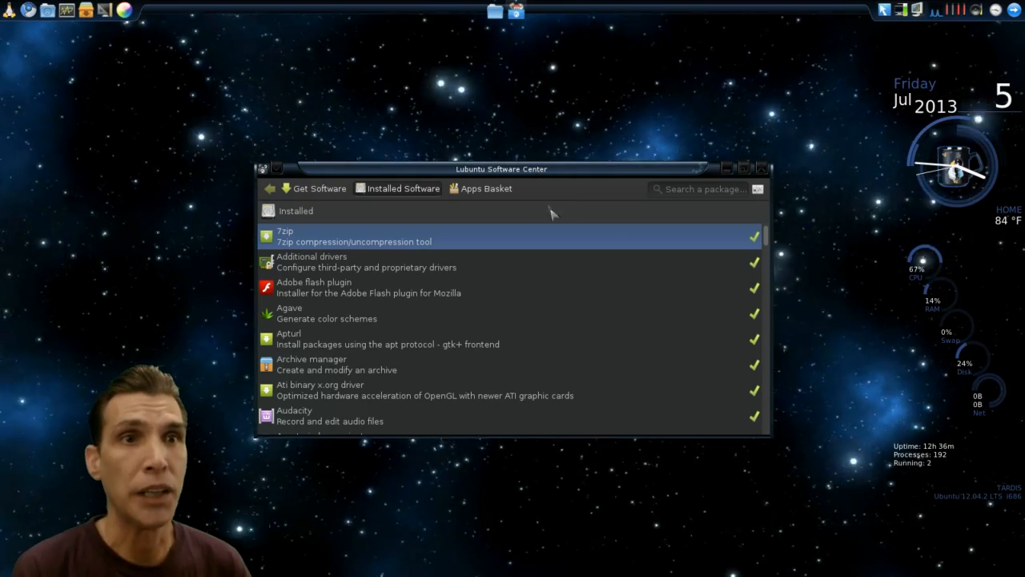
# Return the software center to its category overview and reposition its window.
pyautogui.click(319, 189)
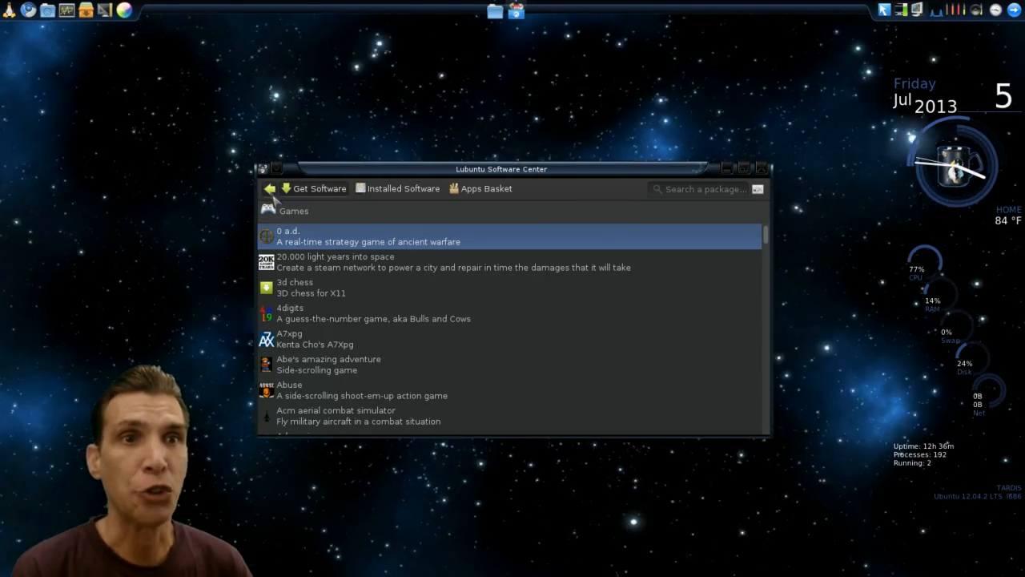
pyautogui.click(269, 189)
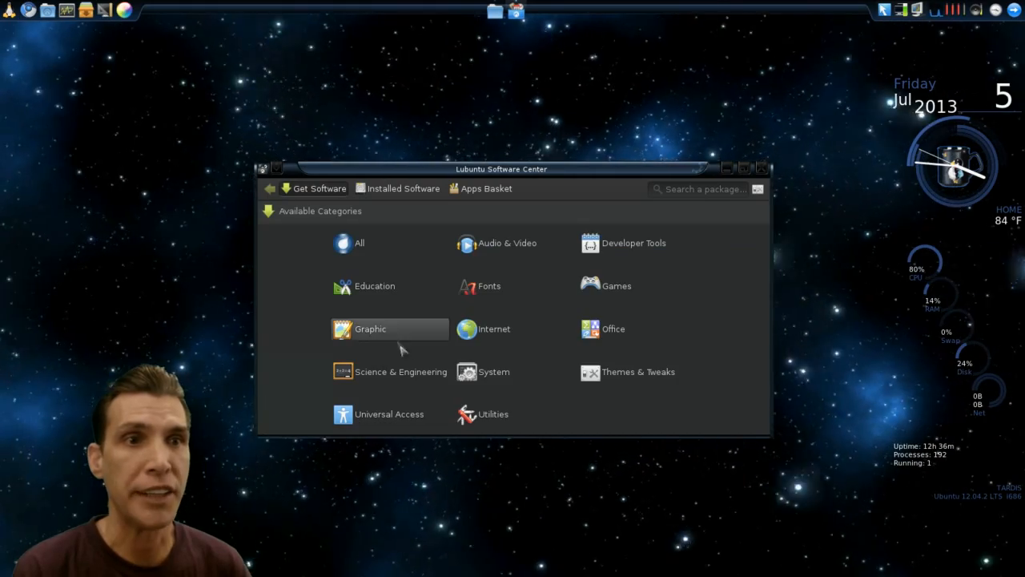
pyautogui.moveTo(537, 208)
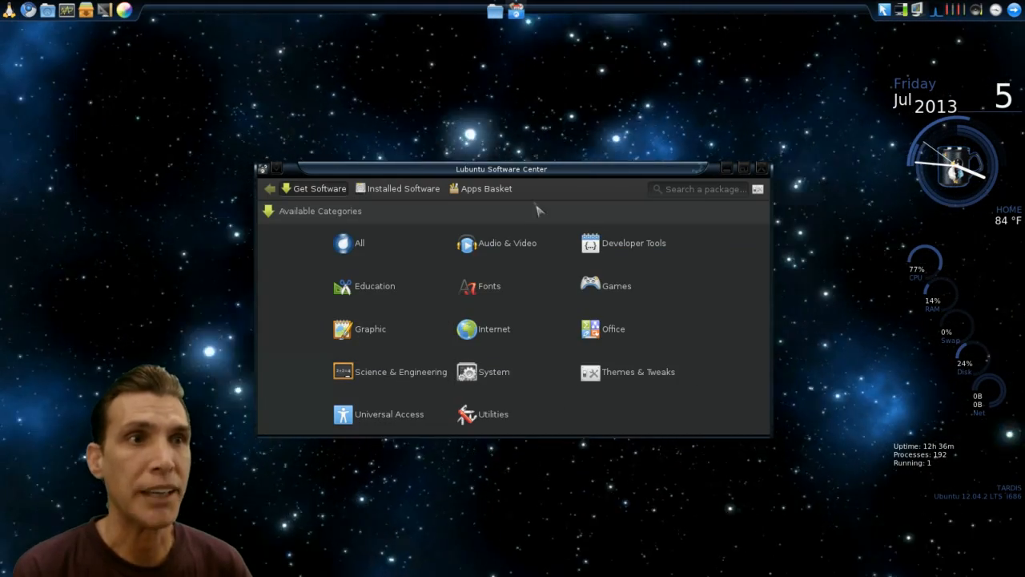
pyautogui.moveTo(502, 168); pyautogui.dragTo(580, 109)
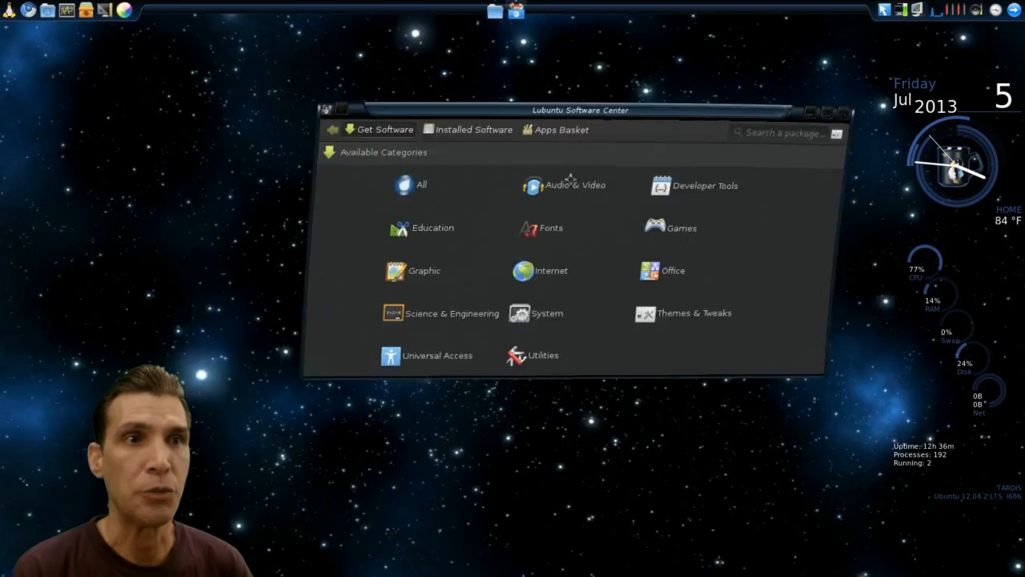
pyautogui.moveTo(579, 109); pyautogui.dragTo(511, 165)
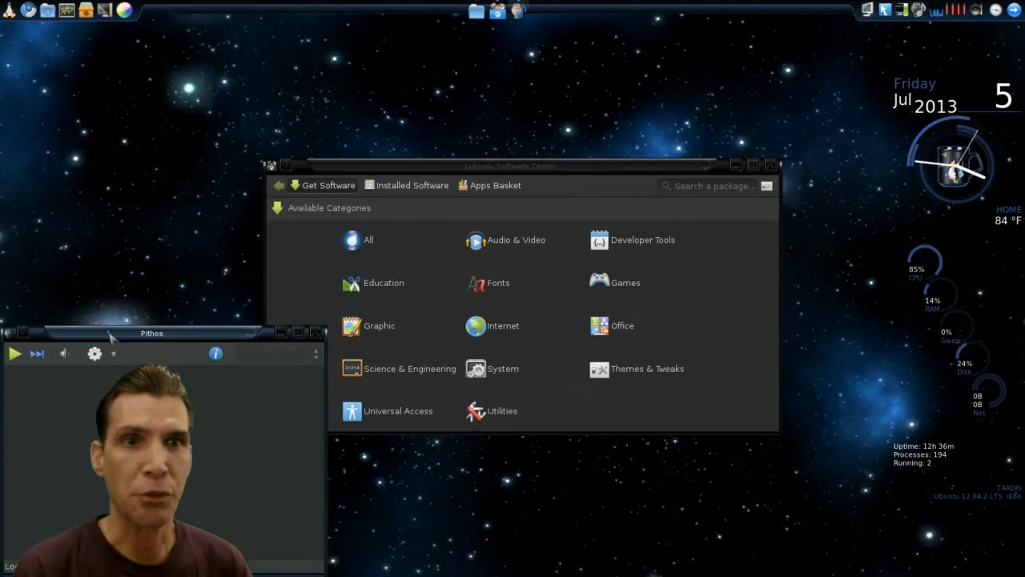
# Move Pithos to the top-left and start the QuickMix station playing Bang Bang (You're Dead).
pyautogui.moveTo(150, 331); pyautogui.dragTo(195, 74)
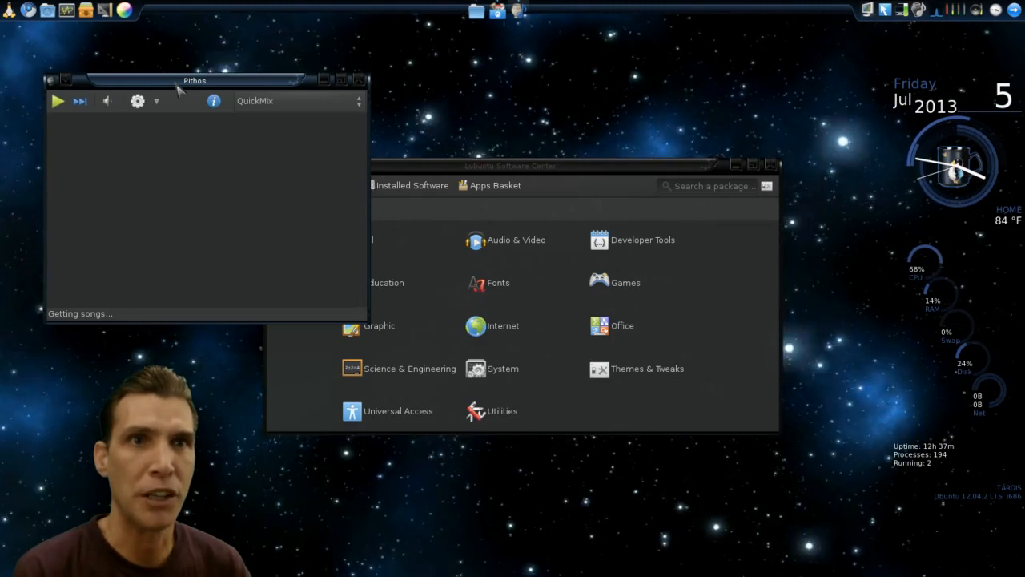
pyautogui.moveTo(217, 115)
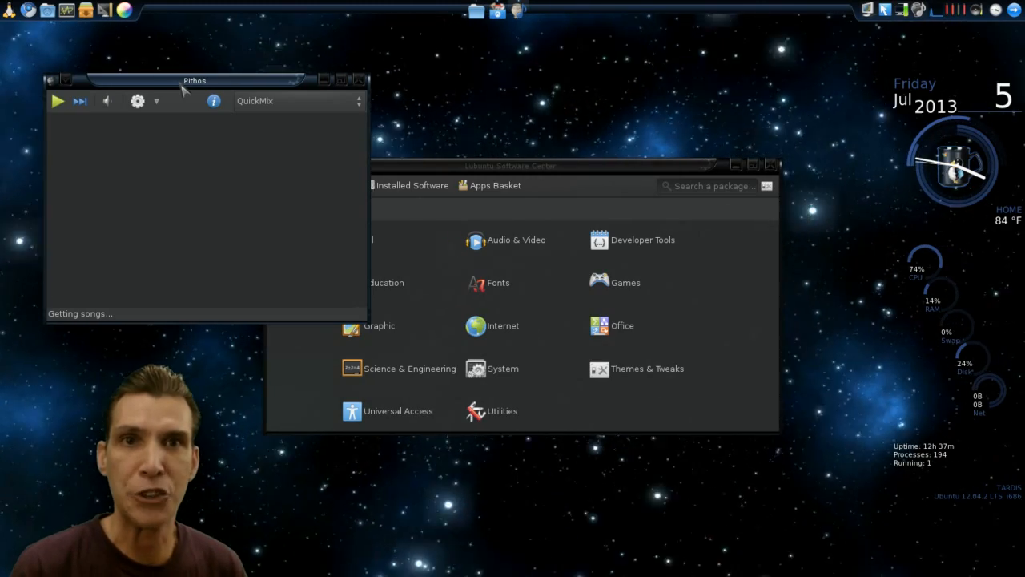
pyautogui.click(57, 100)
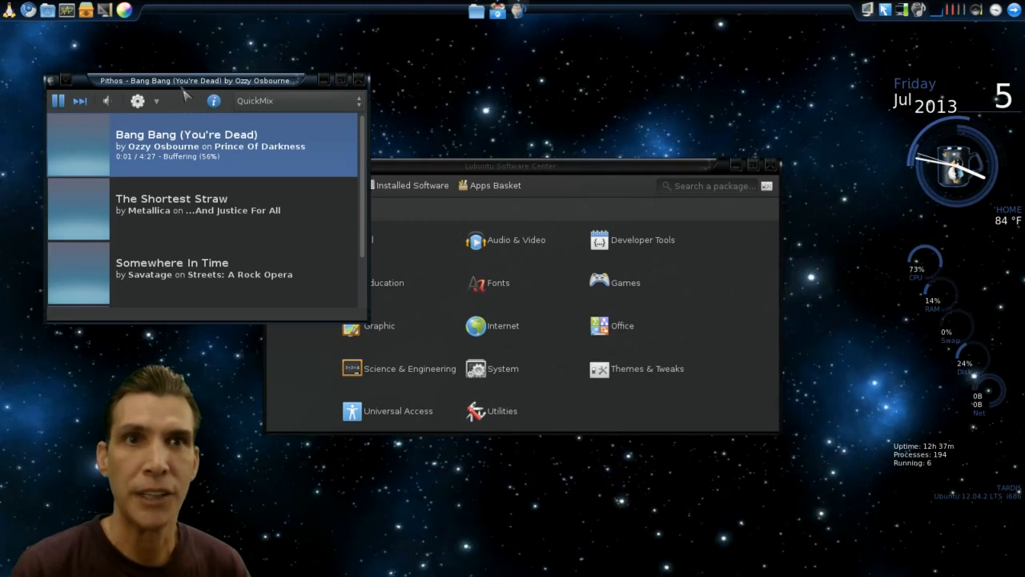